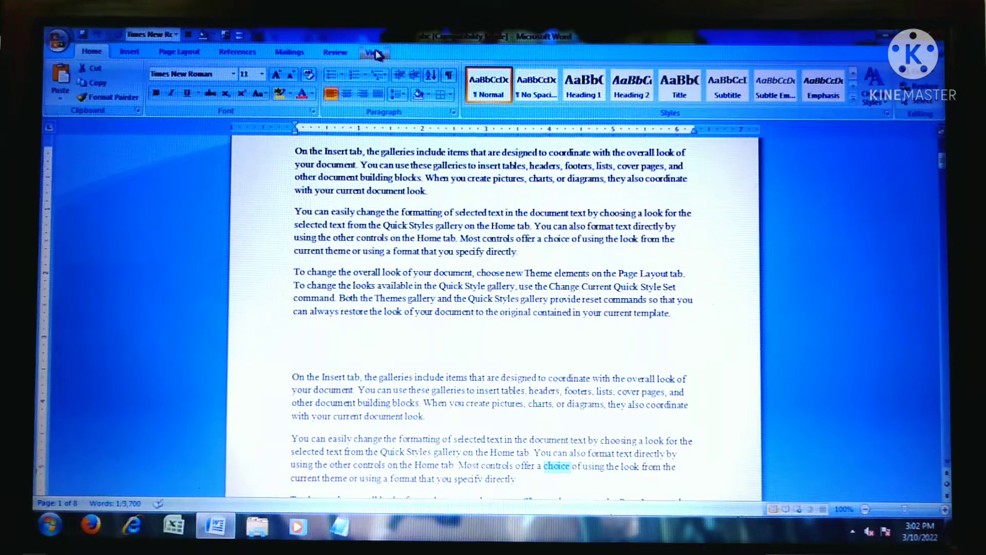
Switch the ribbon to the View tab to show its display and zoom options.
{"action": "left_click", "coordinate": [371, 51]}
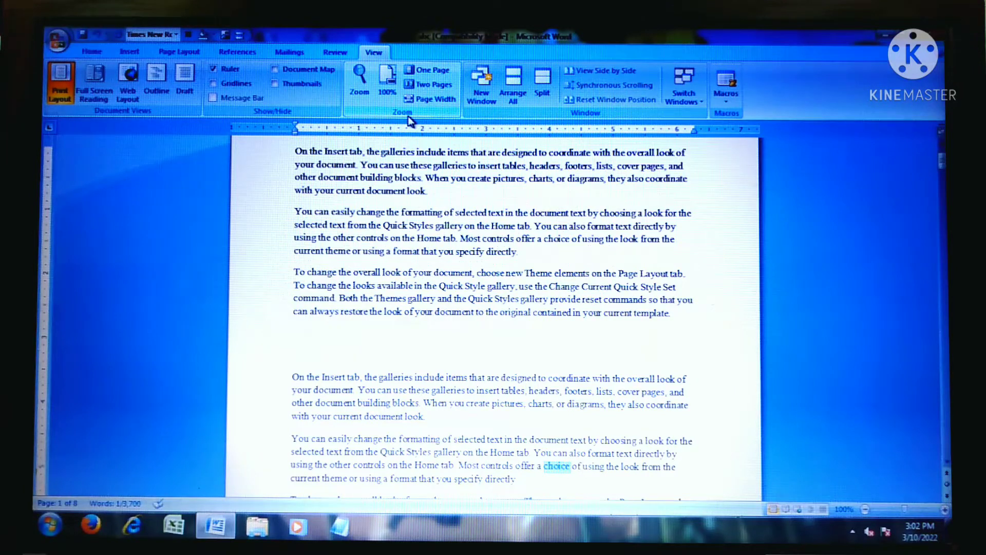
{"action": "mouse_move", "coordinate": [410, 119]}
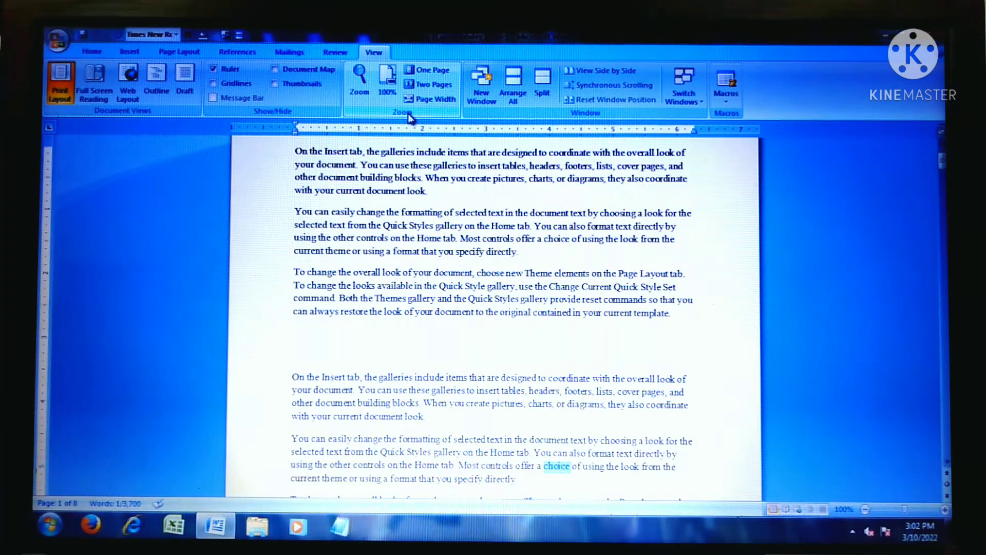
In the Zoom dialog, pick 200%, lower Percent to 180%, and apply.
{"action": "left_click", "coordinate": [359, 81]}
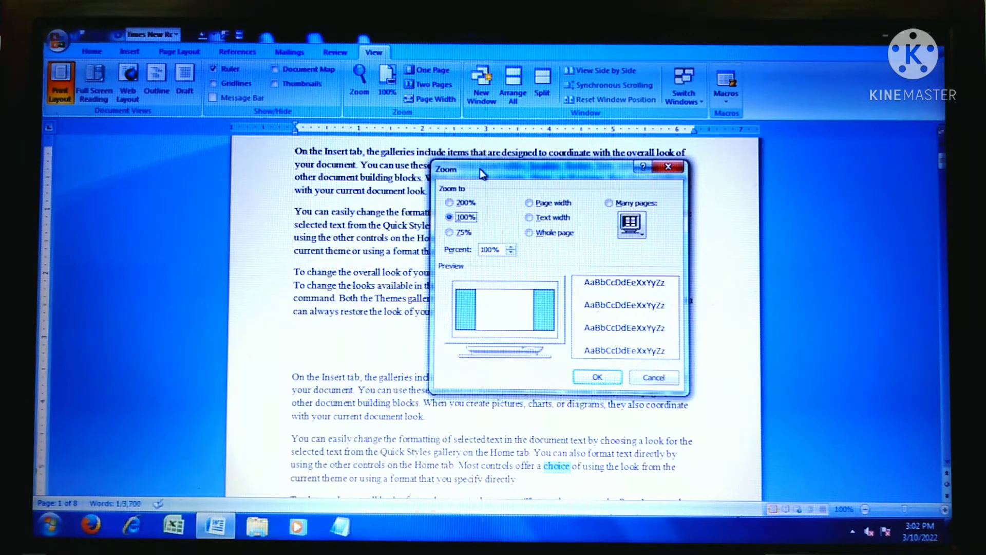
{"action": "mouse_move", "coordinate": [469, 216]}
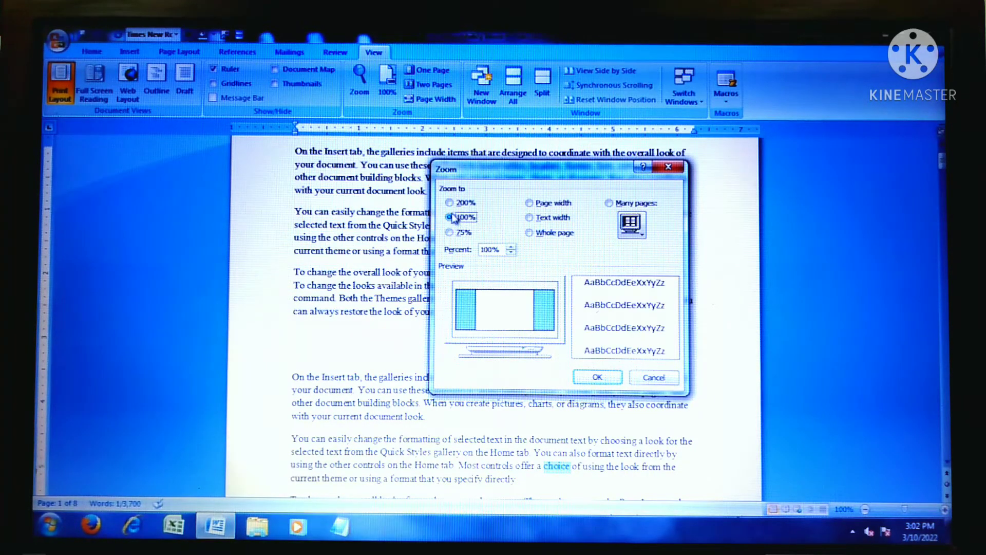
{"action": "left_click", "coordinate": [449, 202]}
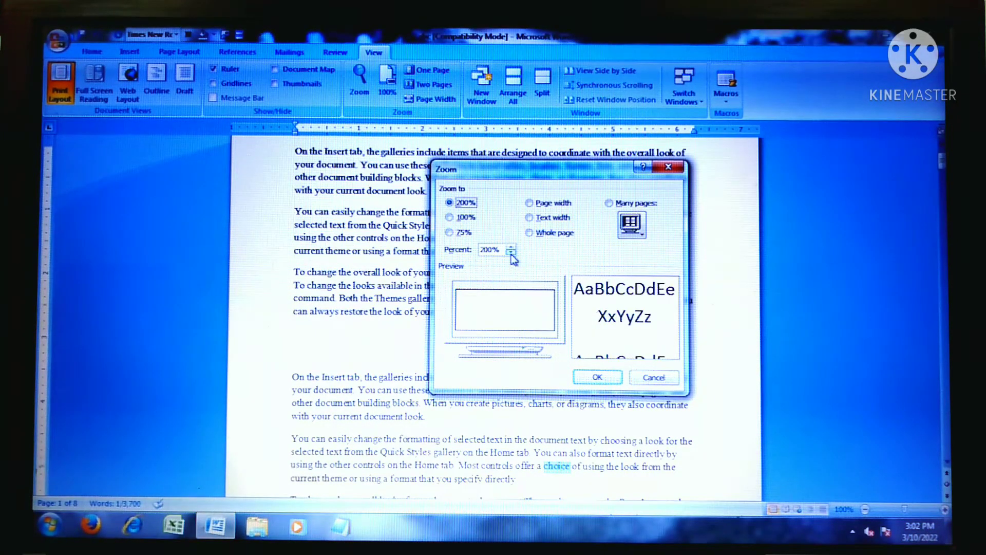
{"action": "left_click", "coordinate": [515, 252]}
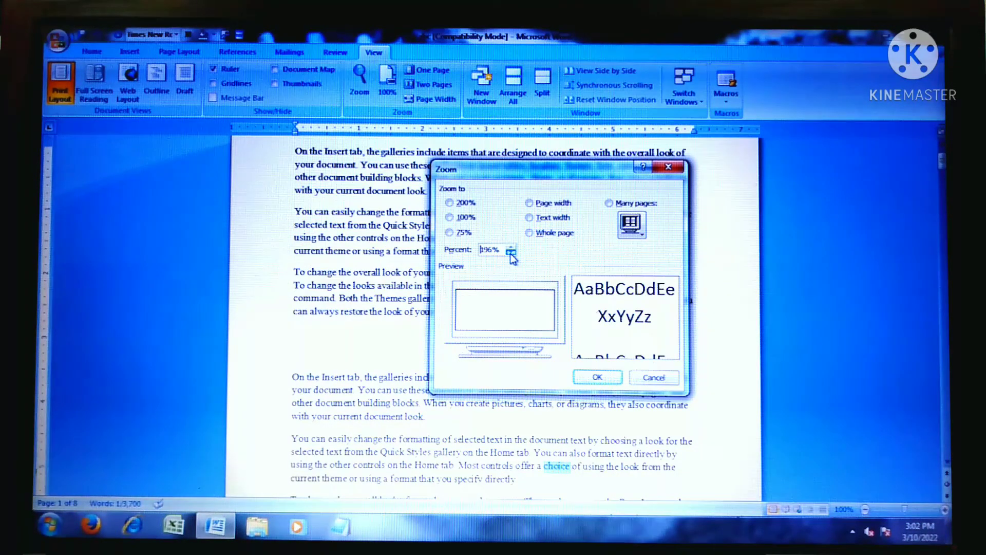
{"action": "left_click", "coordinate": [516, 253]}
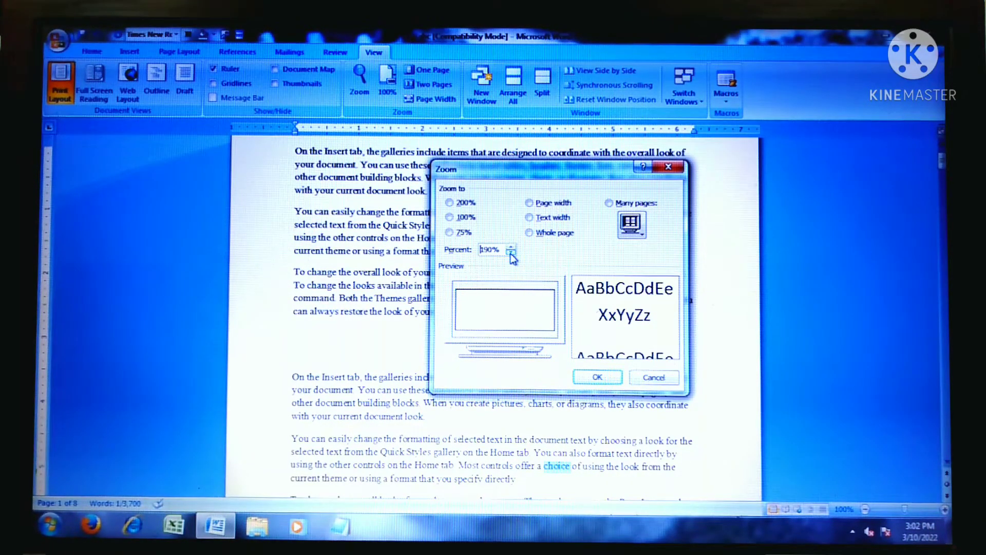
{"action": "left_click", "coordinate": [514, 253]}
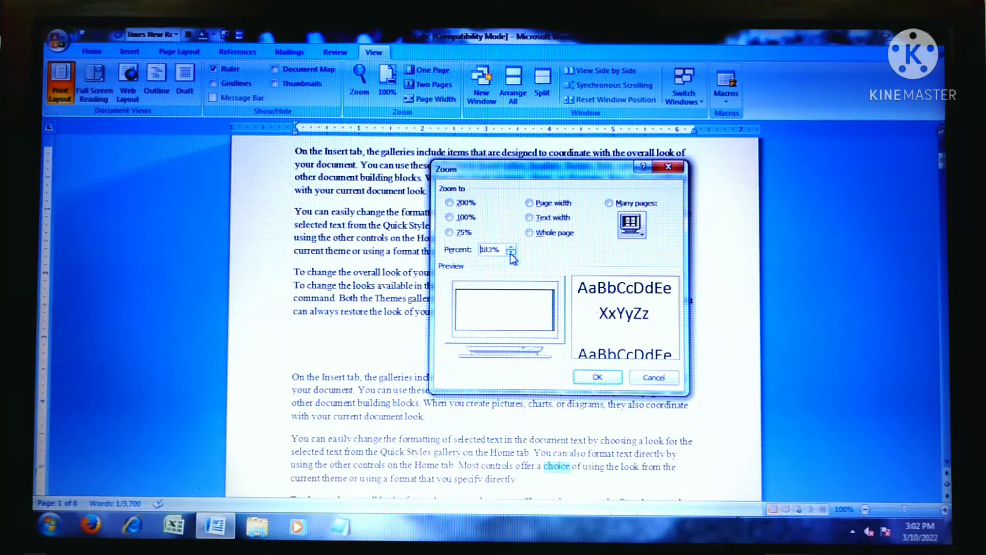
{"action": "left_click", "coordinate": [510, 252]}
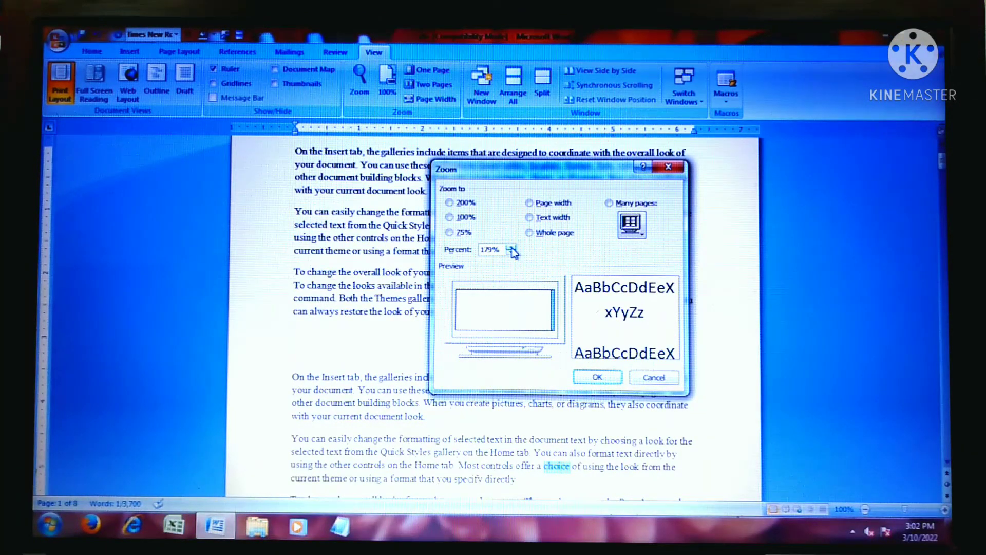
{"action": "left_click", "coordinate": [513, 246]}
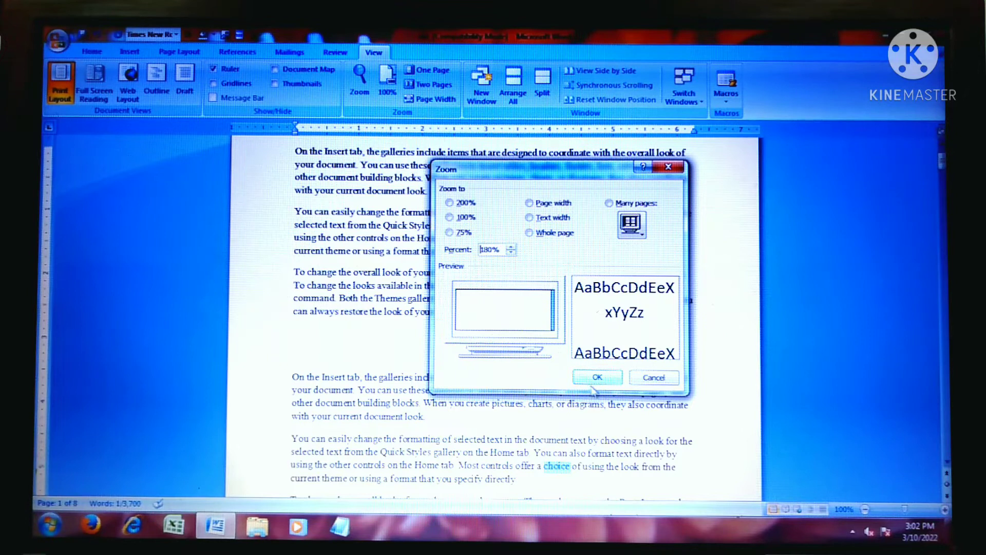
{"action": "left_click", "coordinate": [596, 377]}
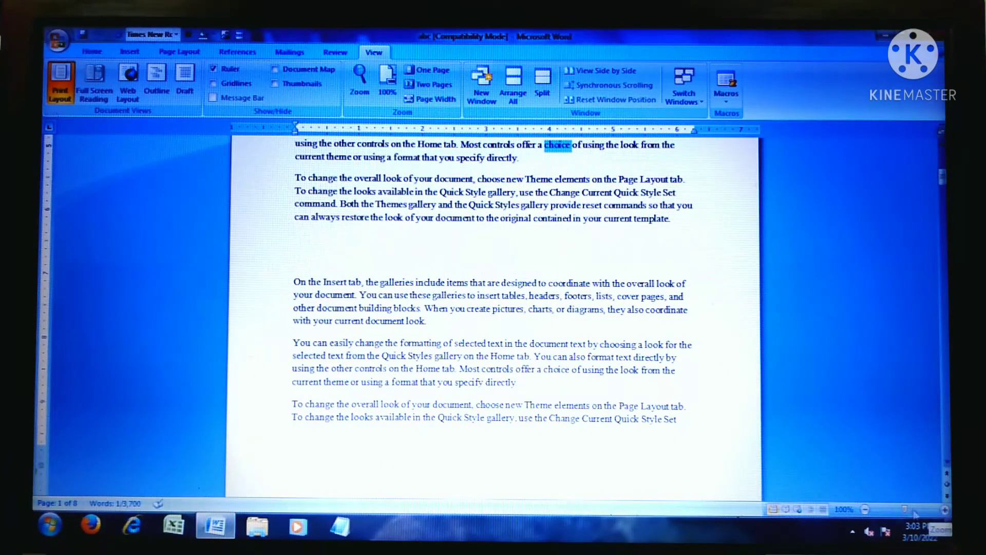
{"action": "mouse_move", "coordinate": [866, 510]}
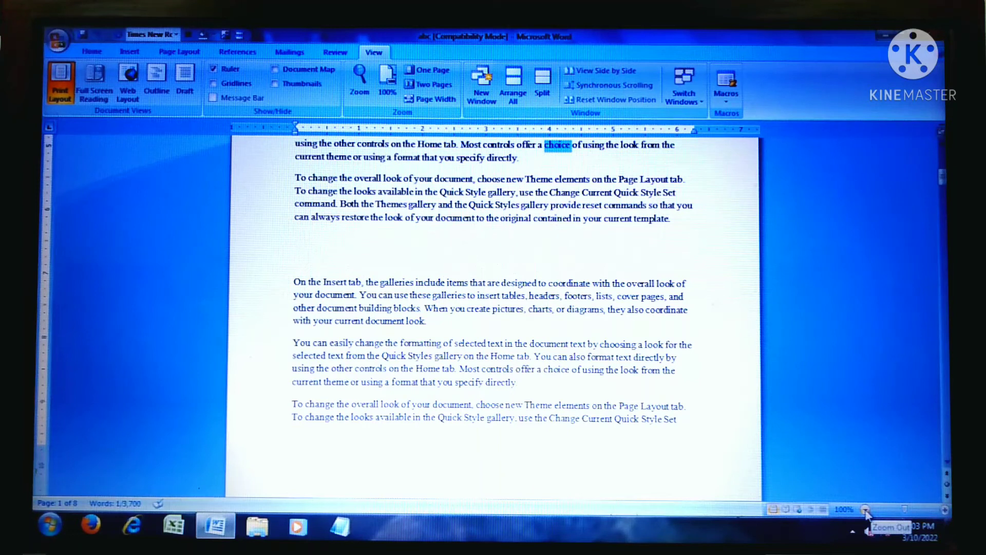
Zoom out to two pages, zoom in to 130%, then reset to 100%.
{"action": "left_click", "coordinate": [866, 510]}
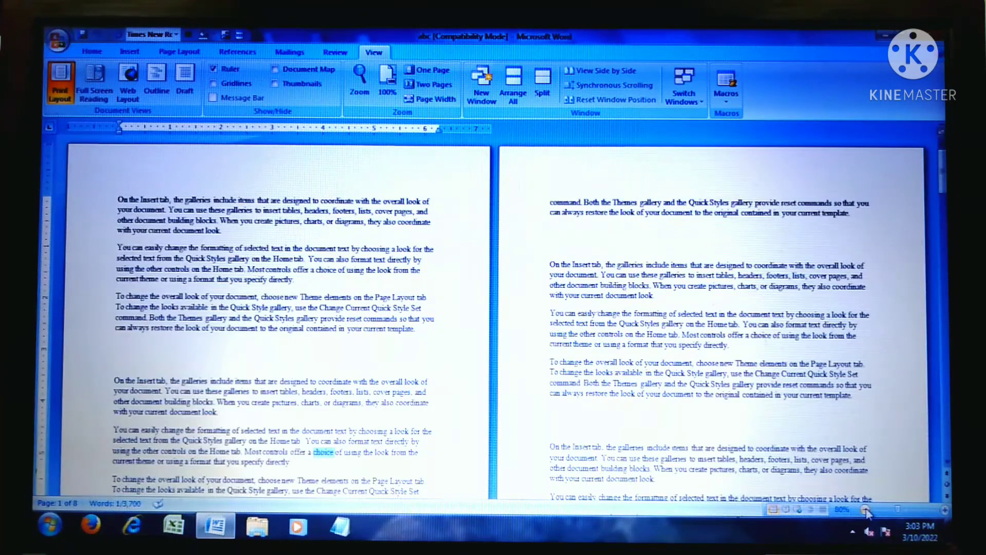
{"action": "left_click", "coordinate": [867, 510]}
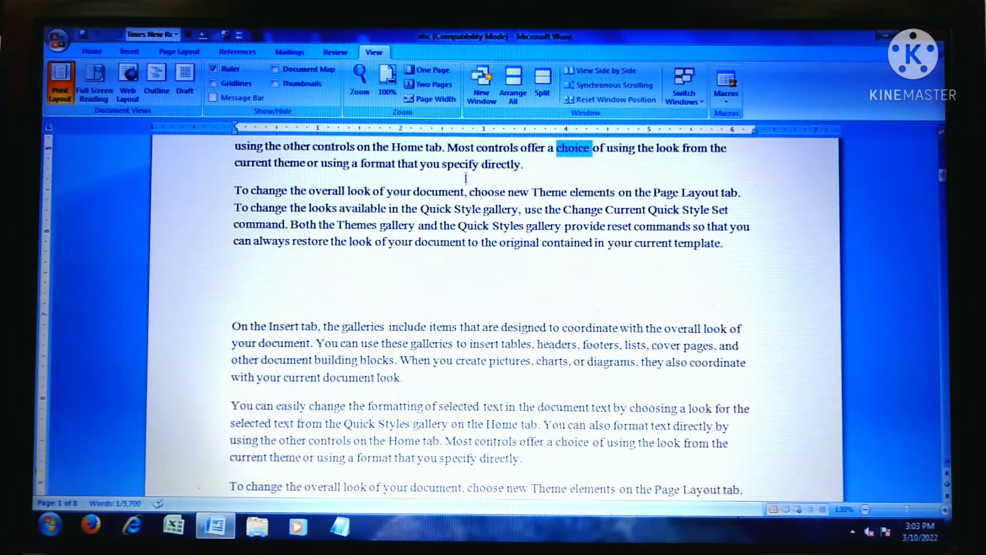
{"action": "left_click", "coordinate": [387, 76]}
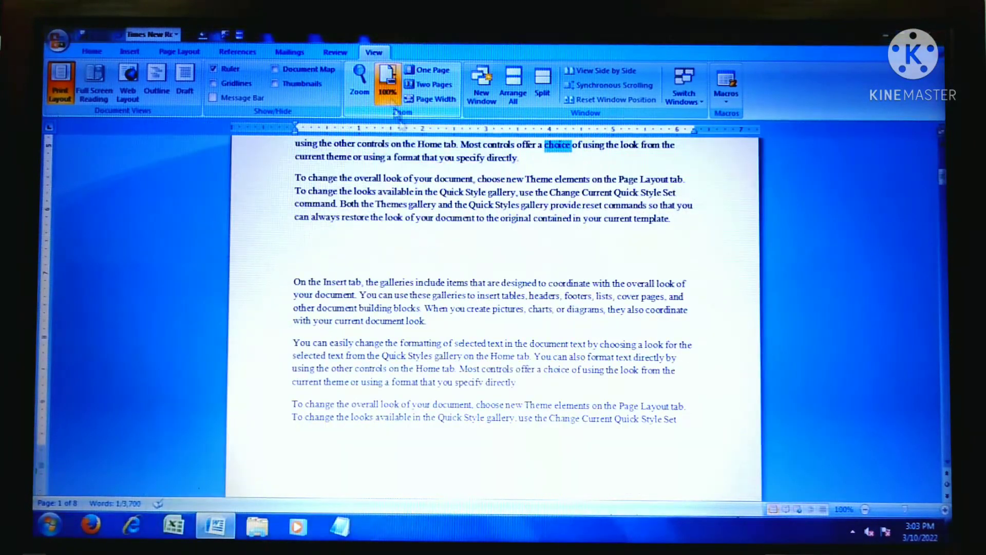
{"action": "scroll", "scroll_direction": "down", "scroll_amount": 3}
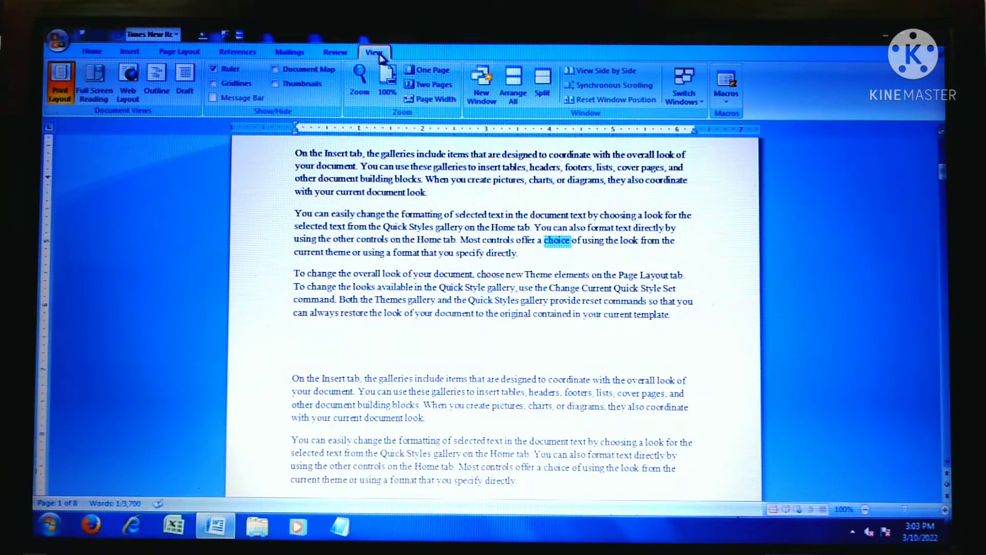